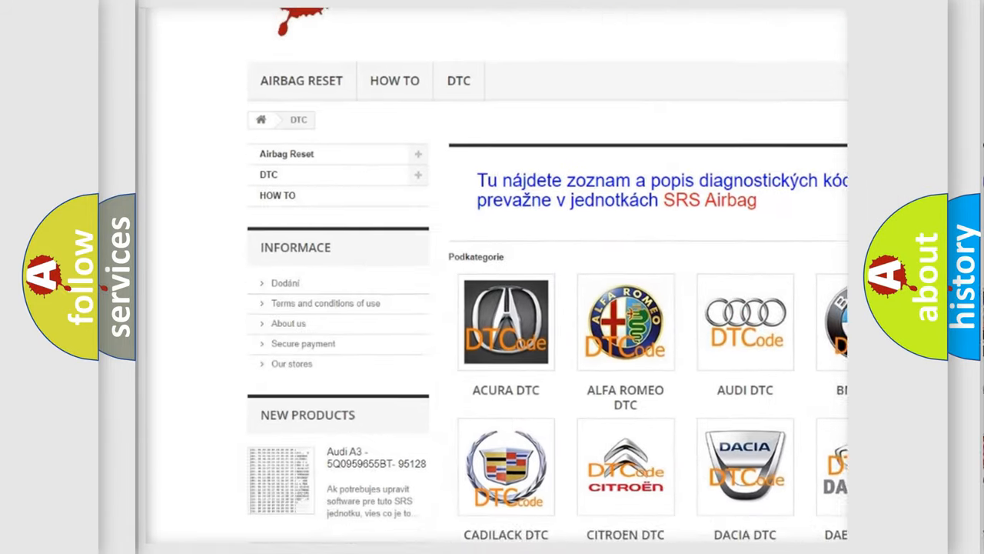
scroll("down", 3)
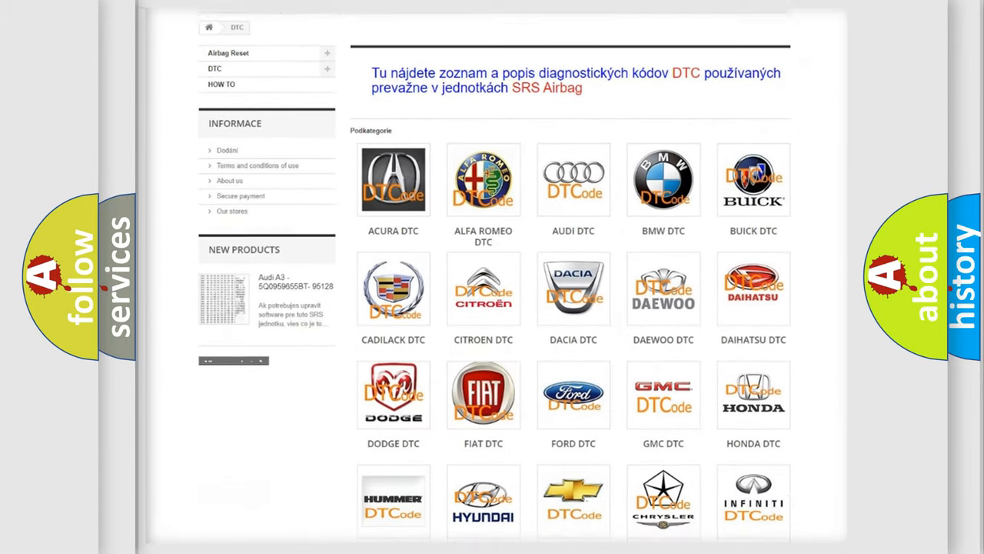
scroll("down", 3)
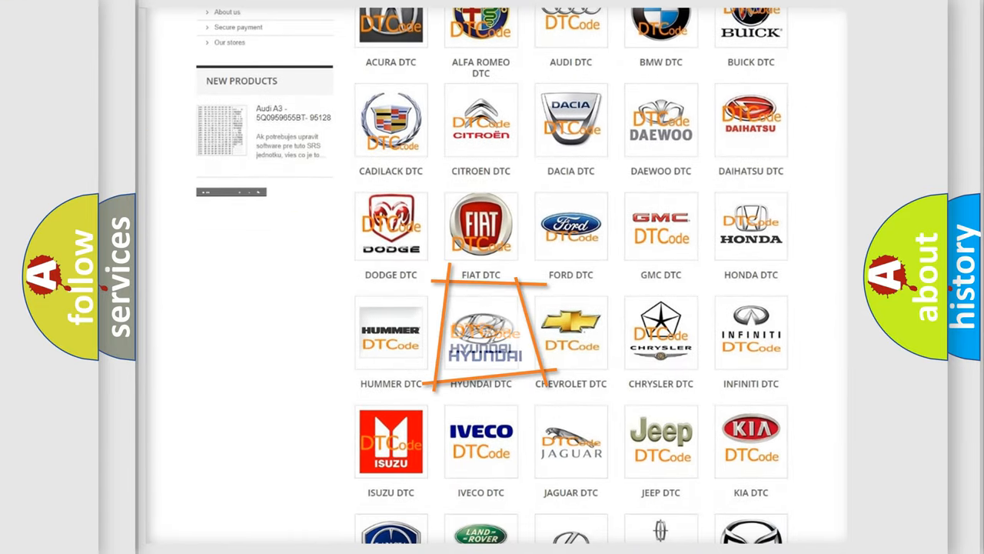